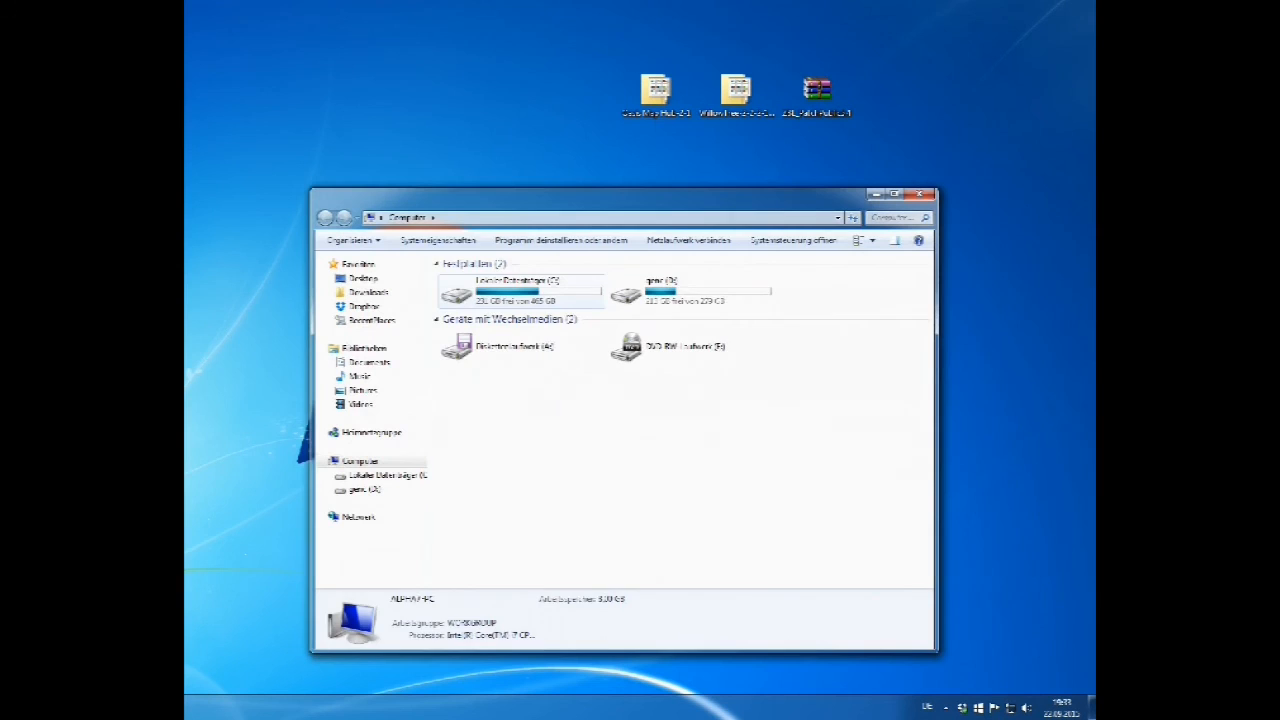
Browse from drive C to Program Files (x86) > Steam > steamapps > common > Borderlands
double_click(517, 290)
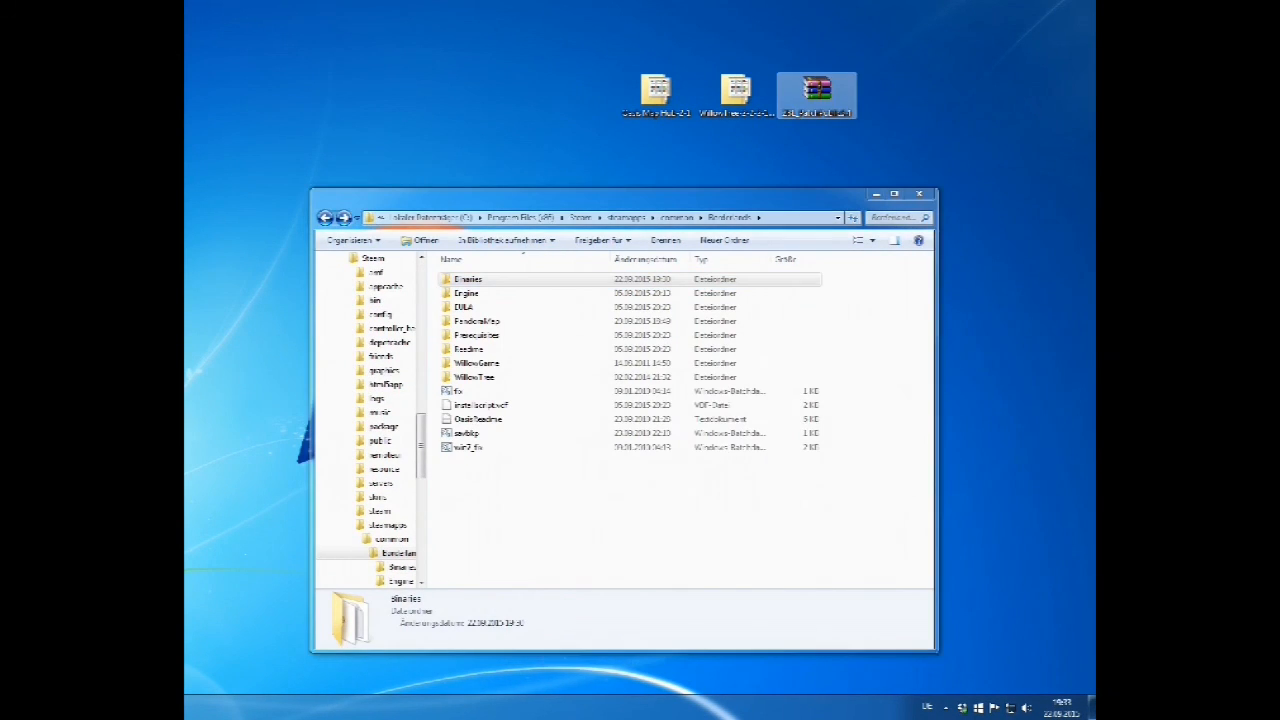
Copy the ZBL patch contents into Borderlands, merging the WillowGame and CookedPC folders
double_click(817, 89)
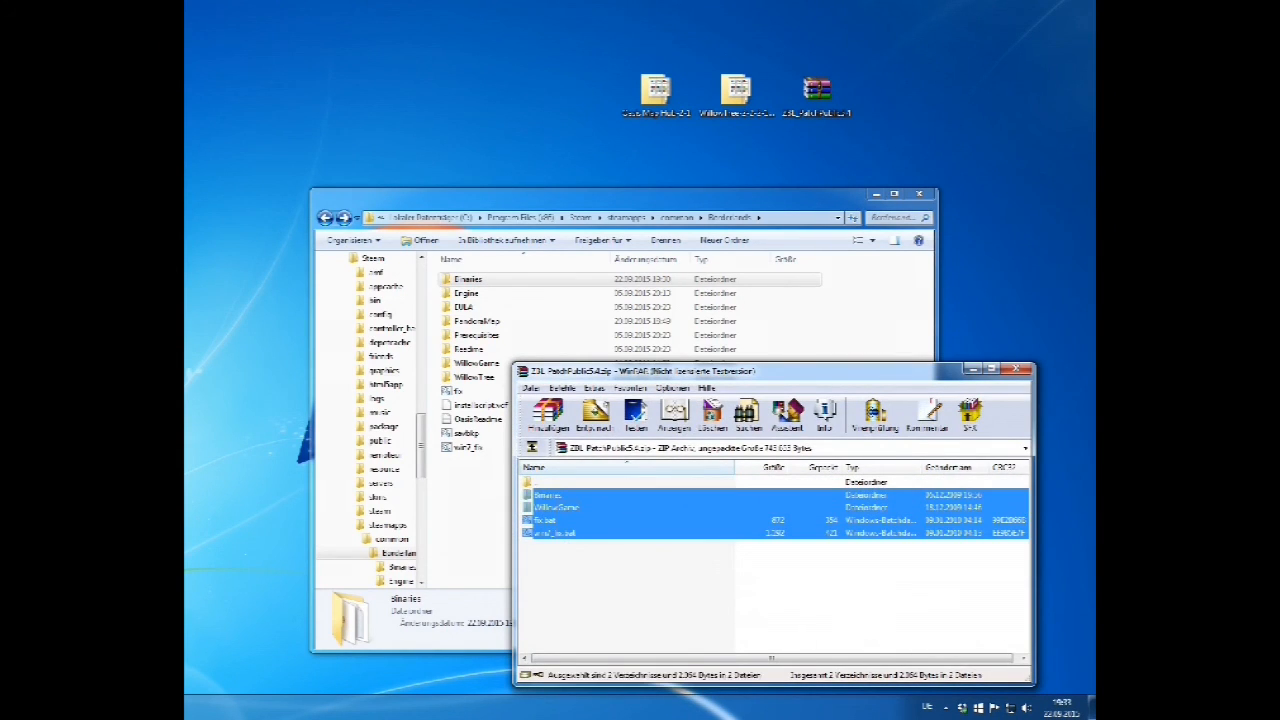
left_click(594, 412)
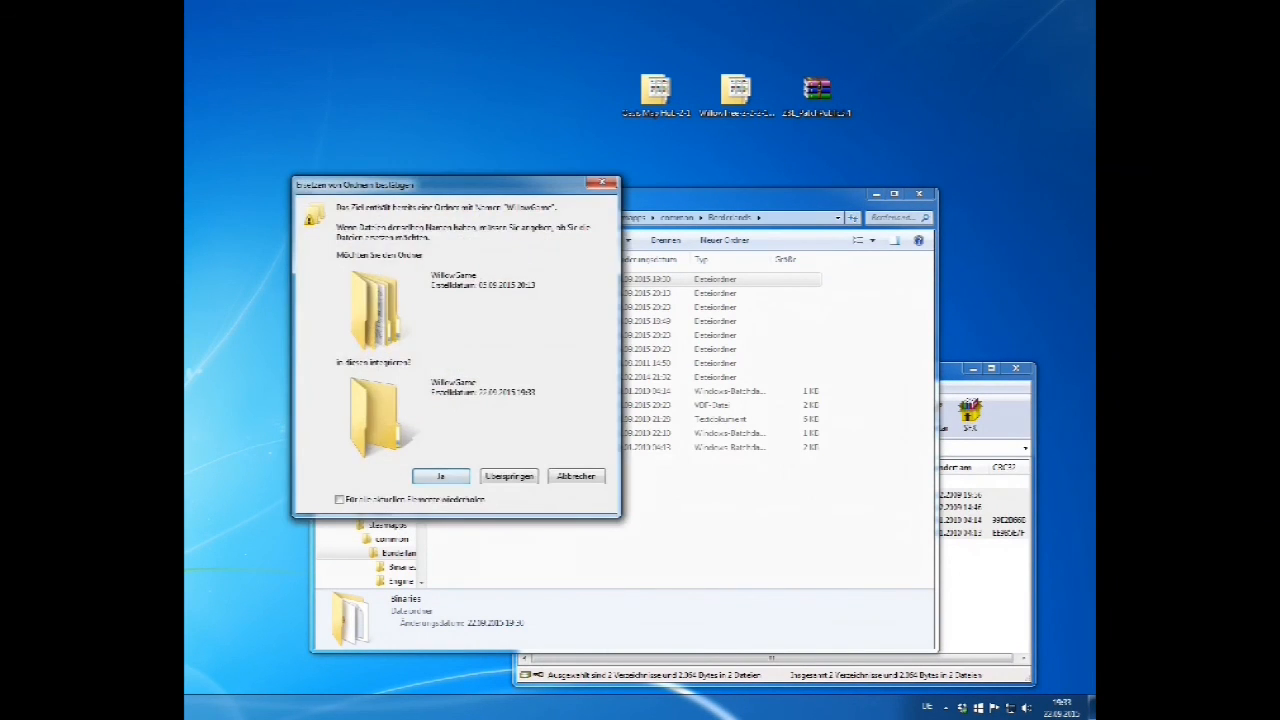
left_click(440, 475)
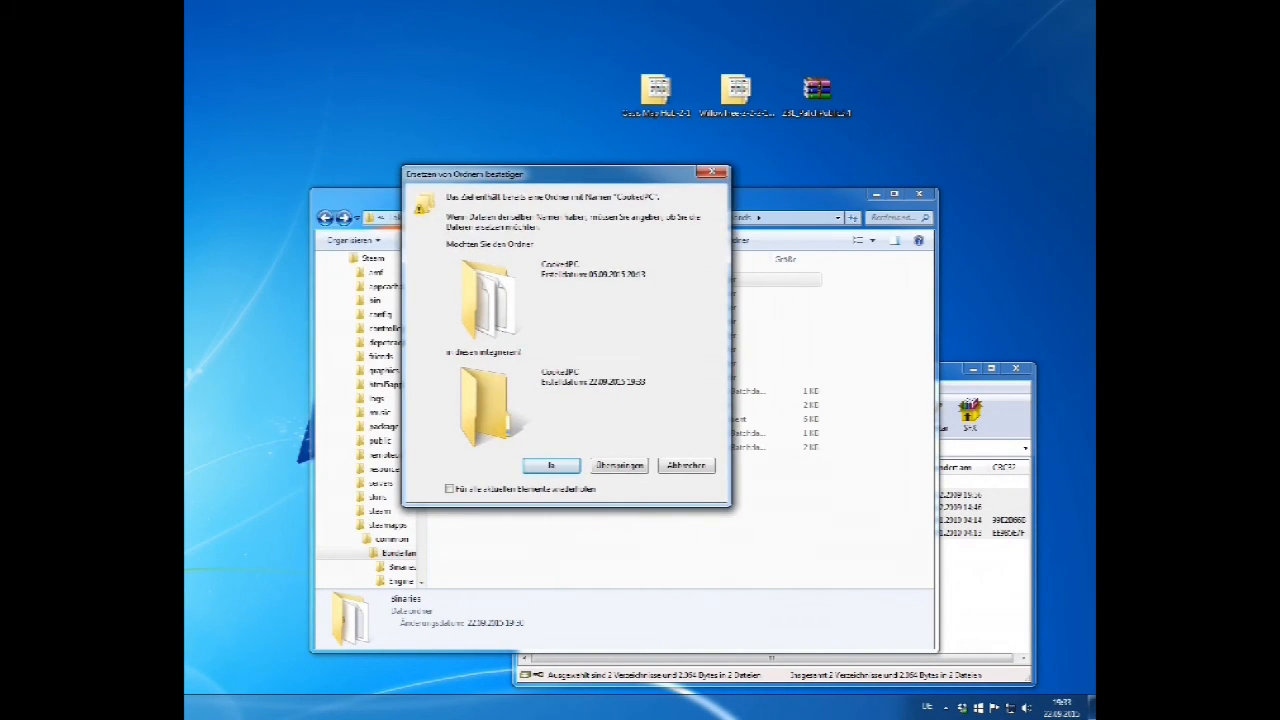
left_click(551, 465)
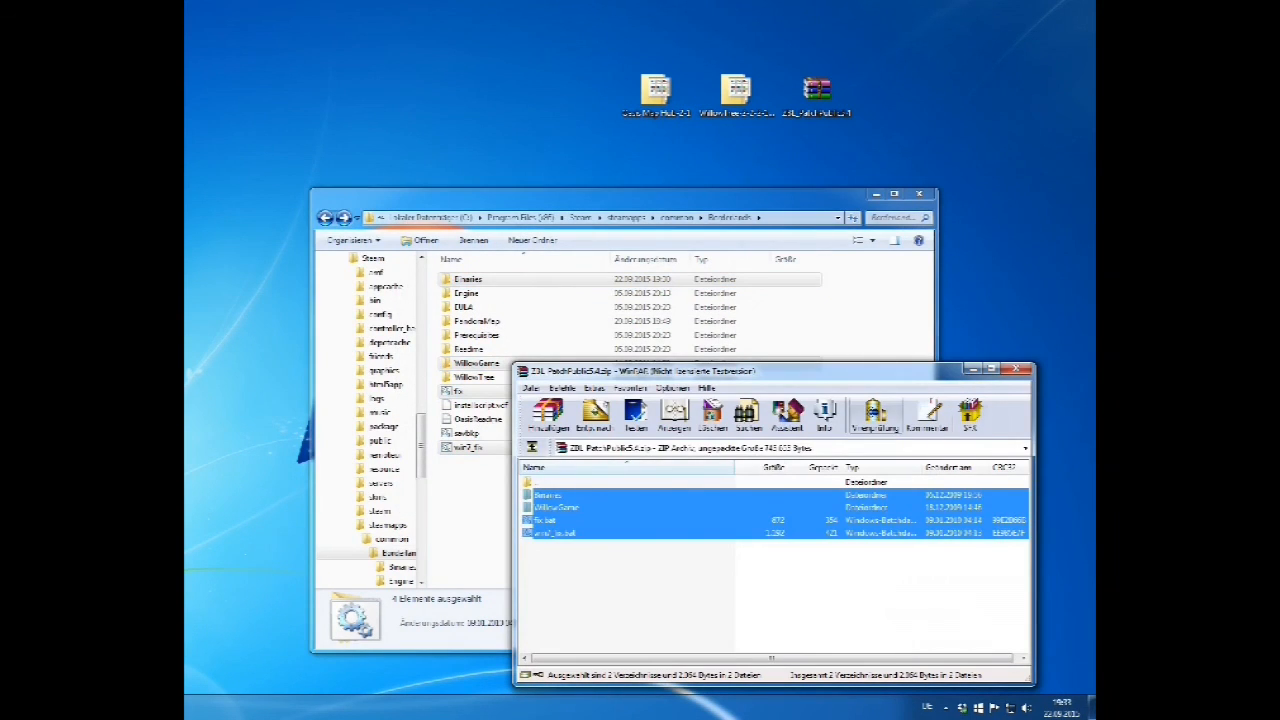
Close the ZBL archive, leaving Borderlands showing the fix and win7_fix batch files
left_click(1026, 369)
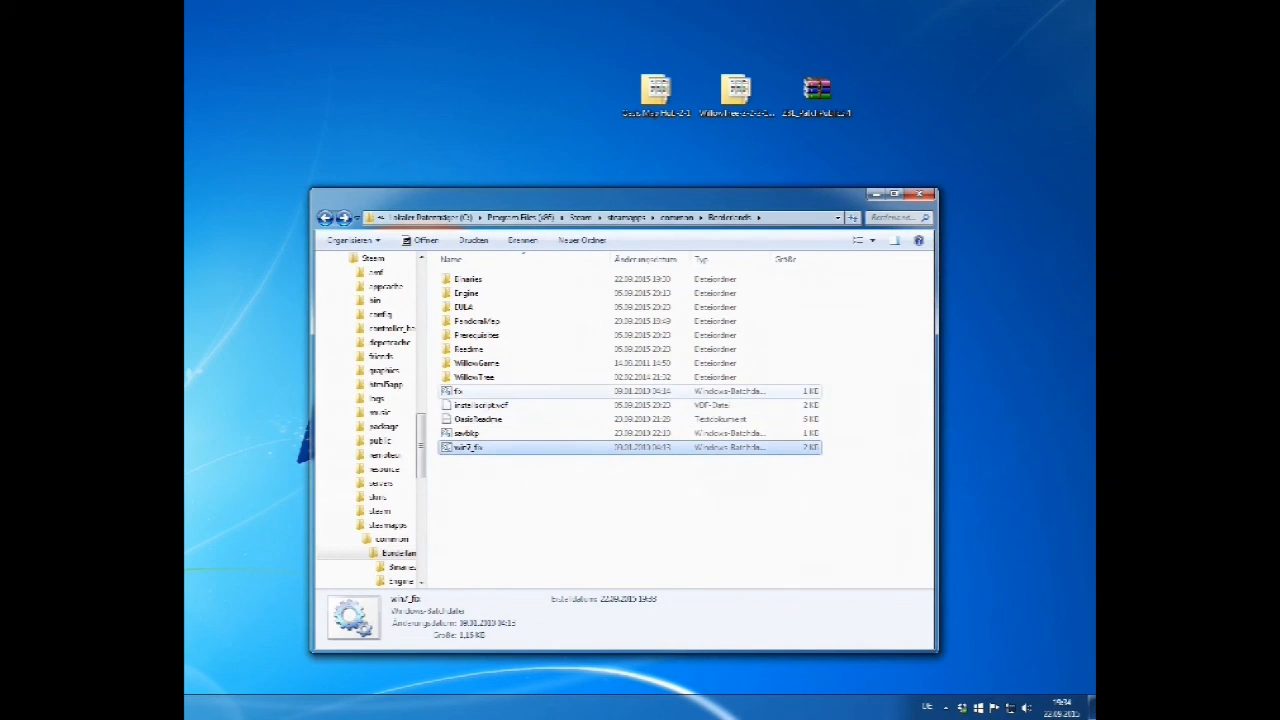
left_click(470, 447)
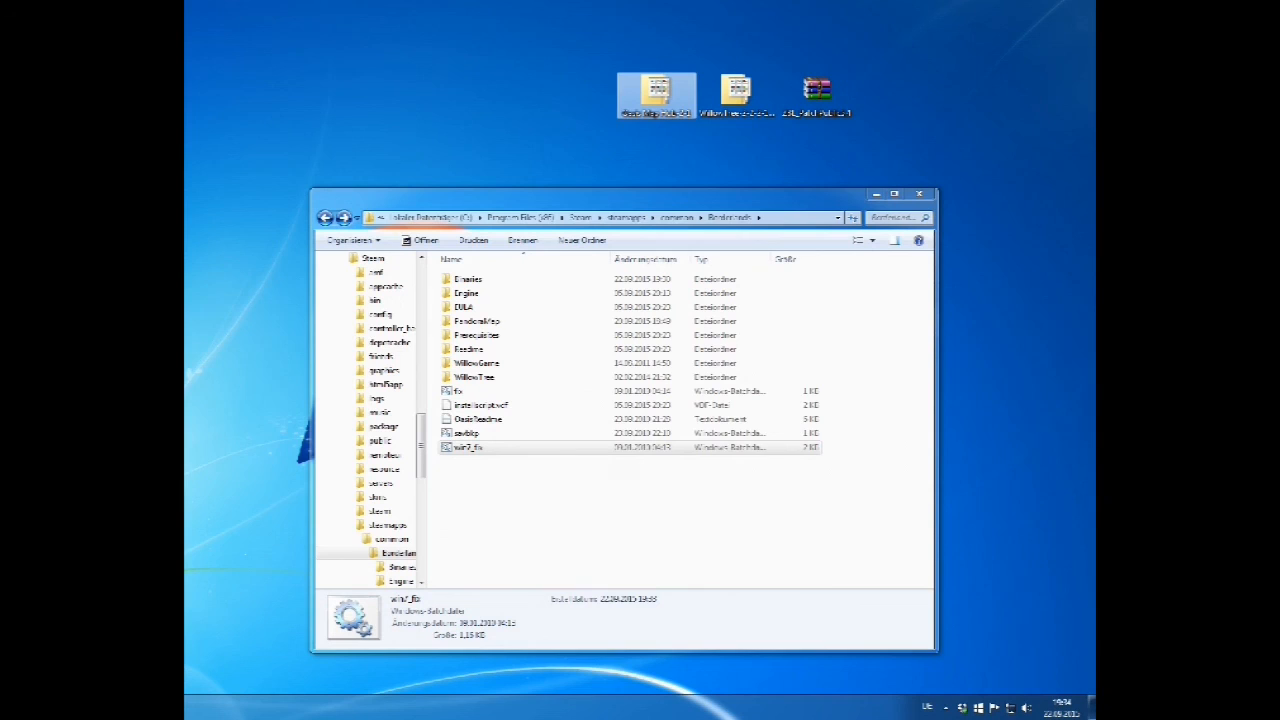
Copy all Oasis Map Hub archive contents into Borderlands, merging the WillowGame folder
double_click(657, 90)
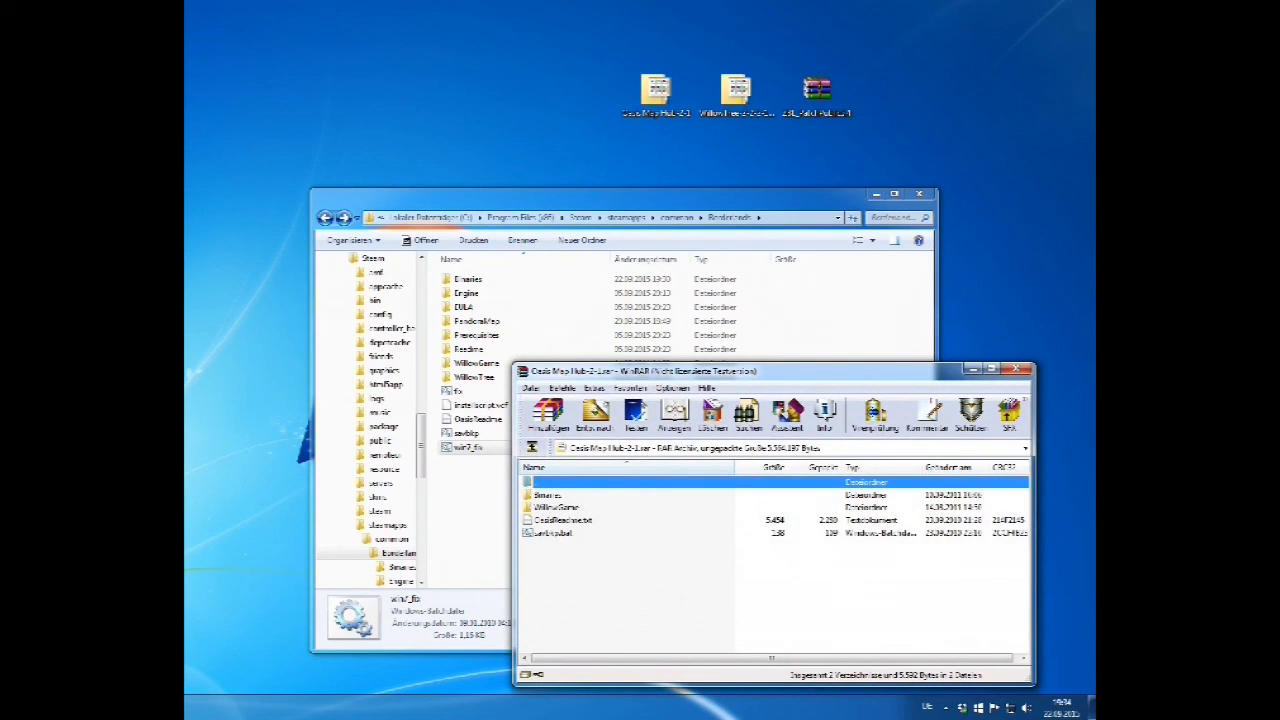
key("ctrl+a")
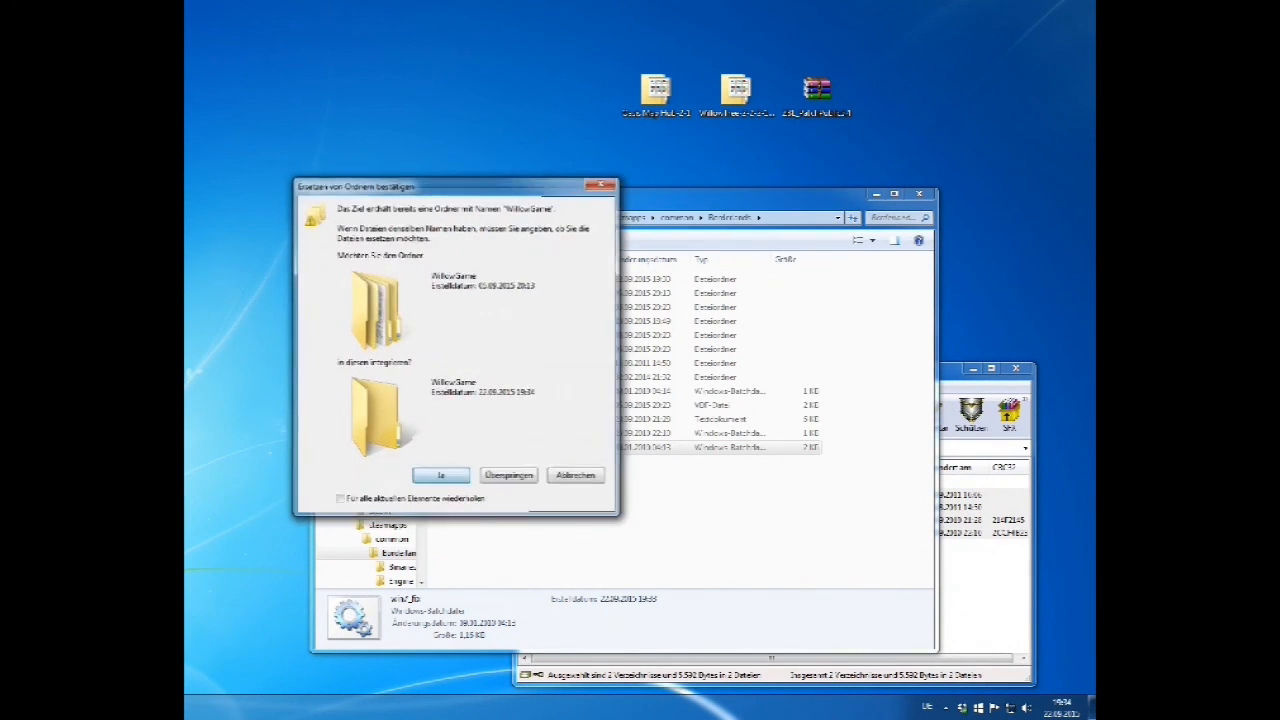
left_click(440, 474)
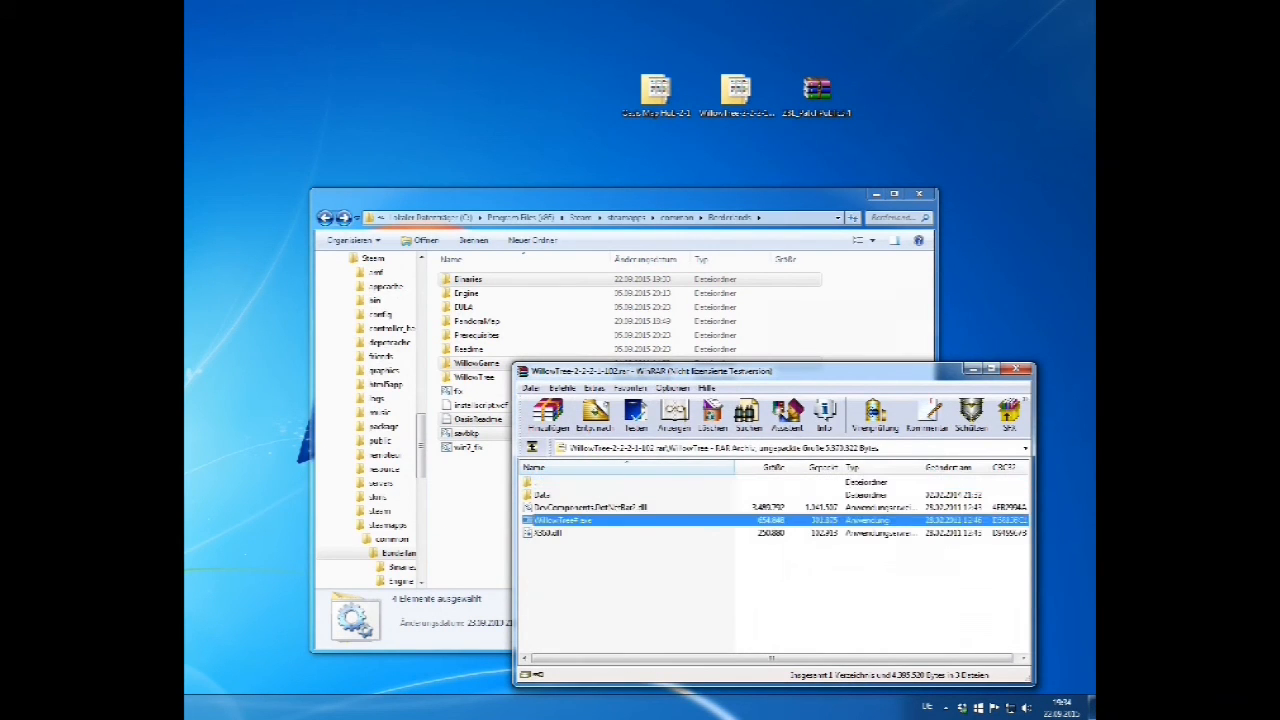
Run WillowTree and open a save from Documents > my games > Borderlands > SaveData
double_click(565, 520)
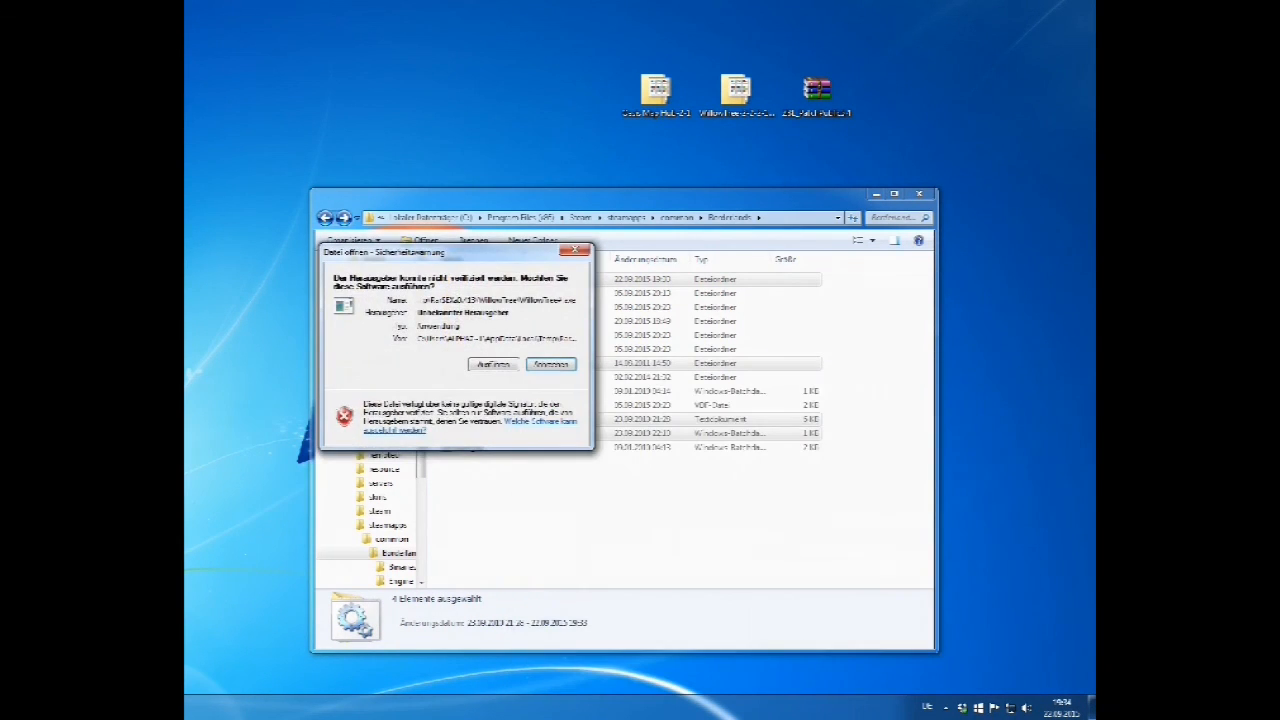
left_click(550, 363)
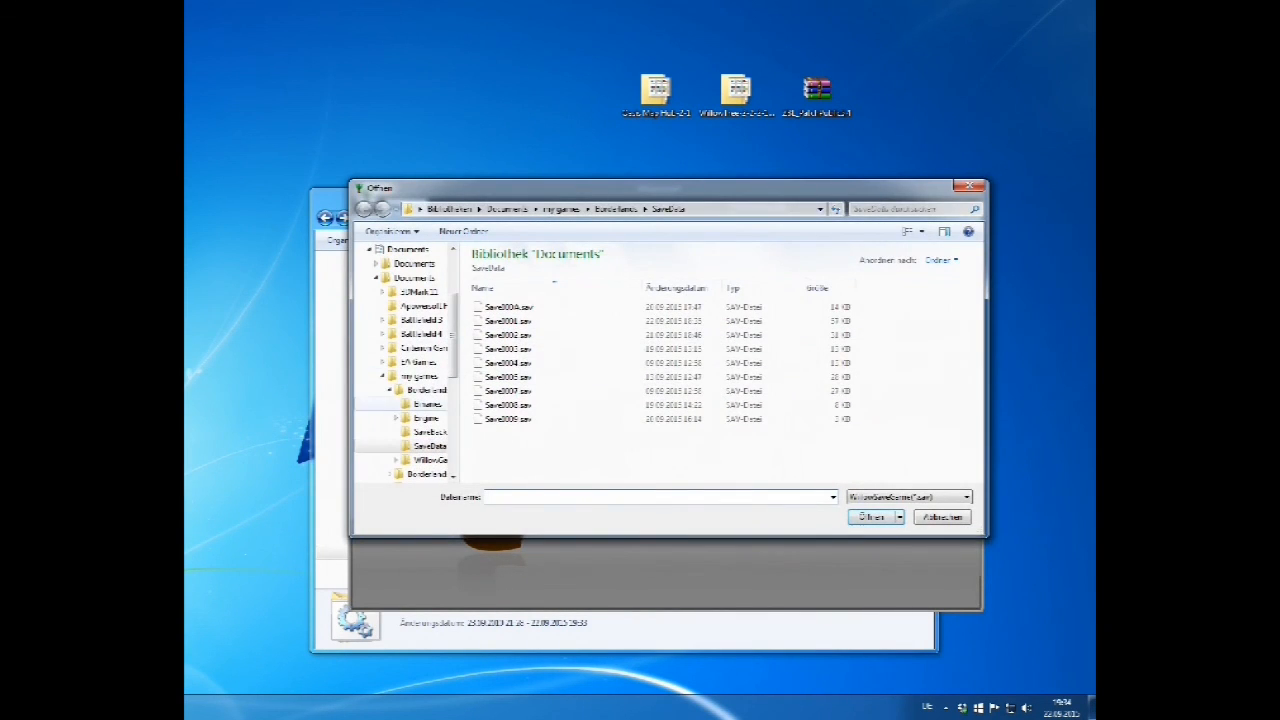
left_click(414, 277)
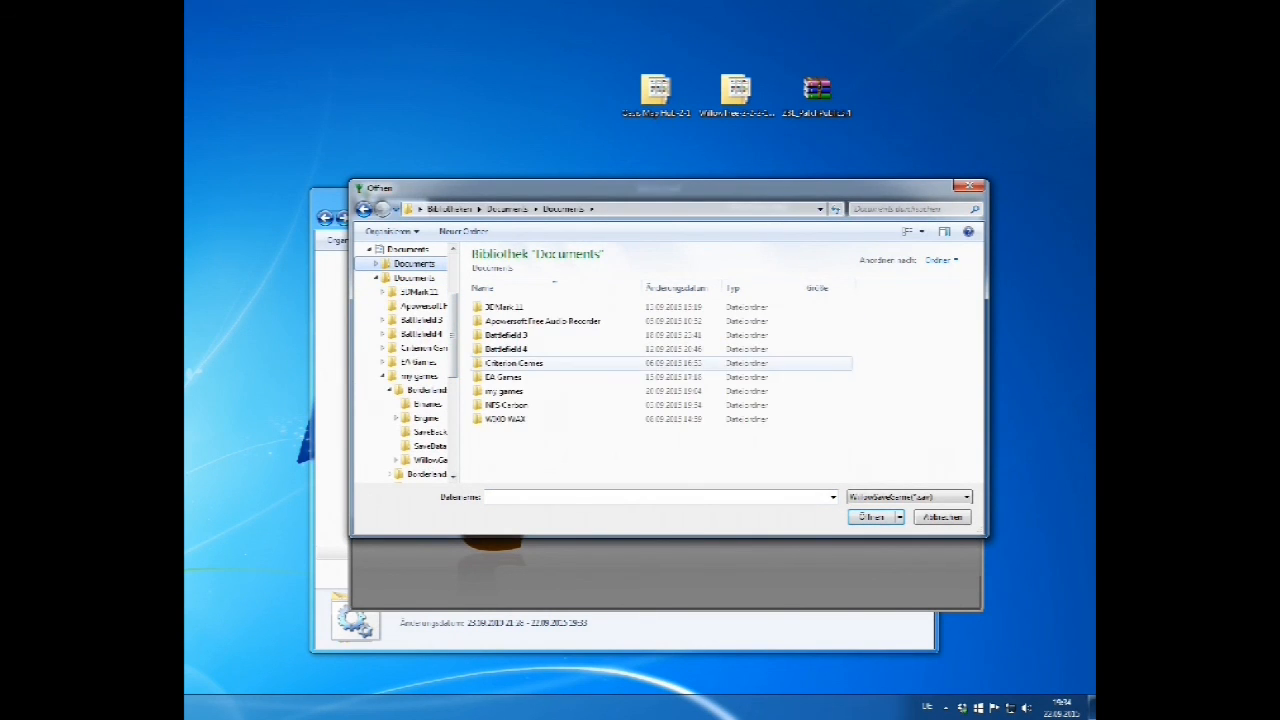
double_click(504, 390)
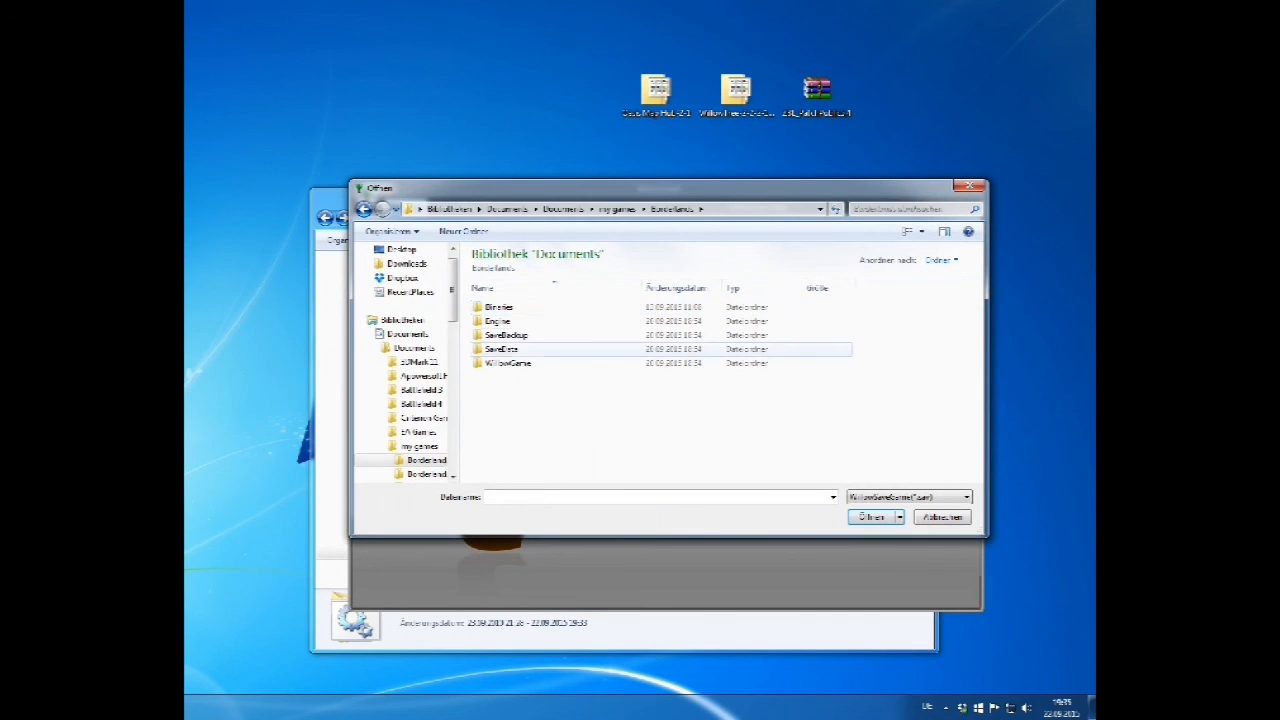
double_click(502, 348)
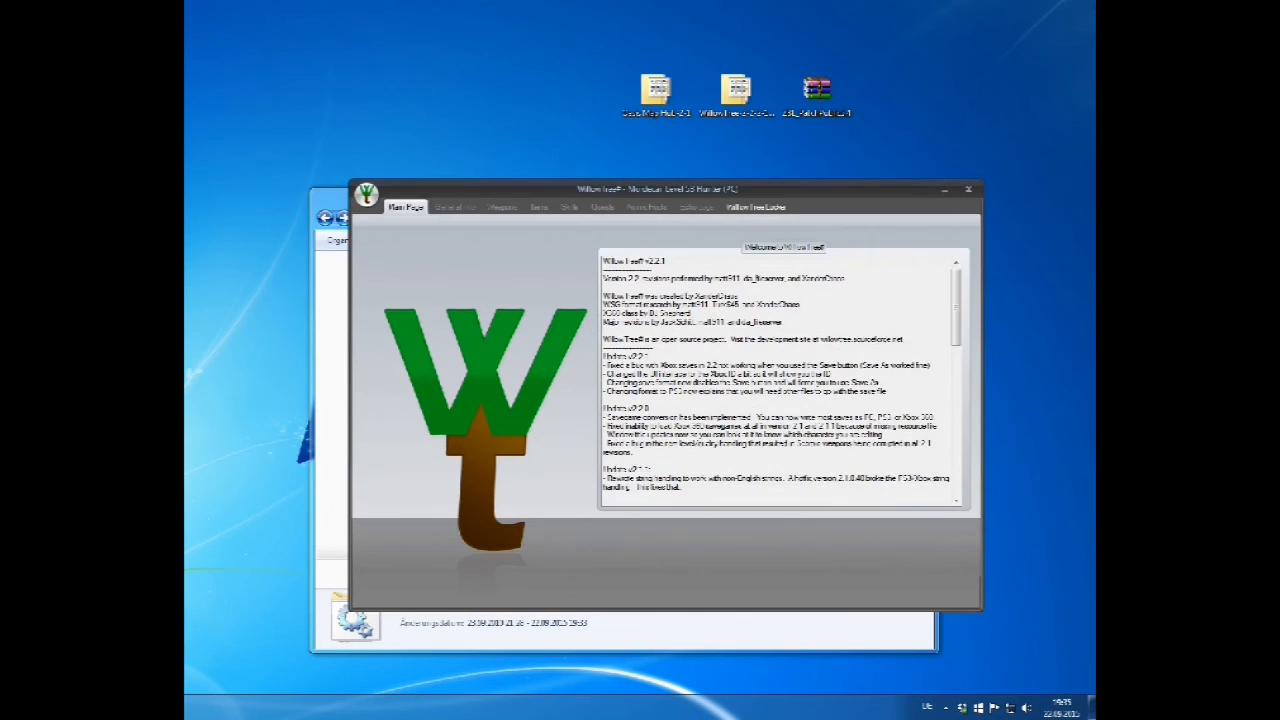
Review the character's General Info, scrolling through Explored Locations
left_click(454, 207)
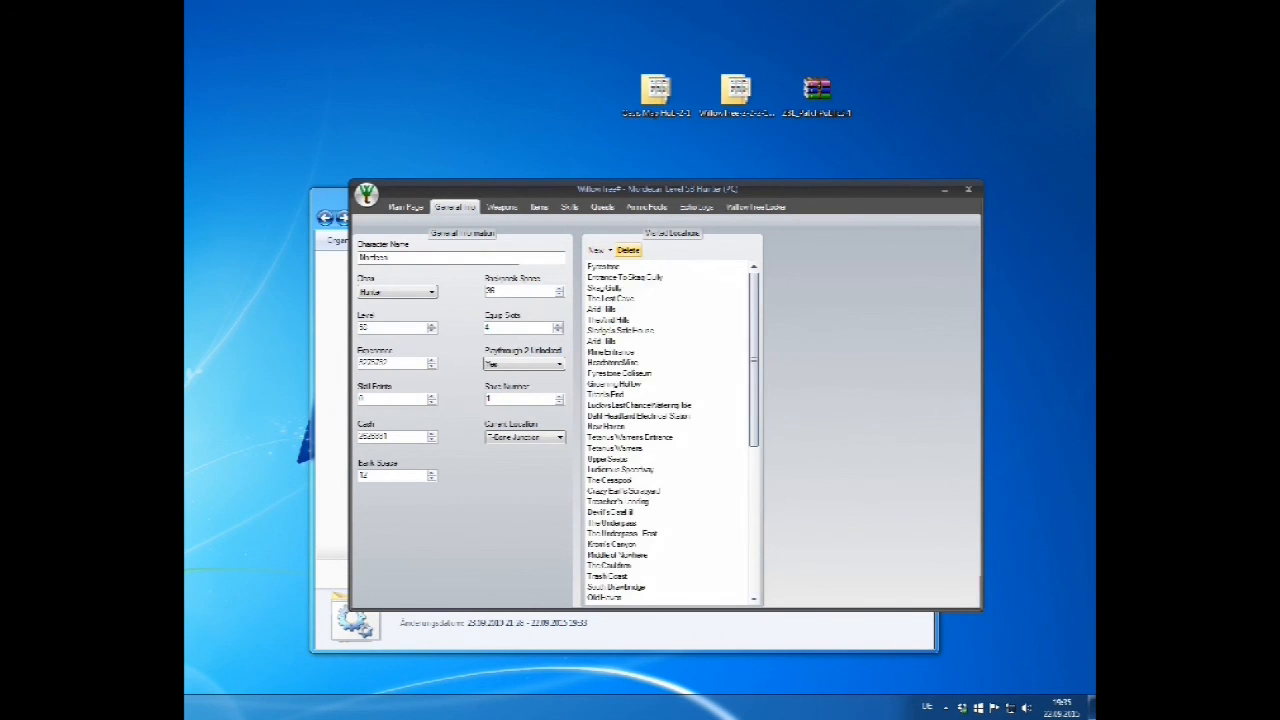
scroll("down", 3)
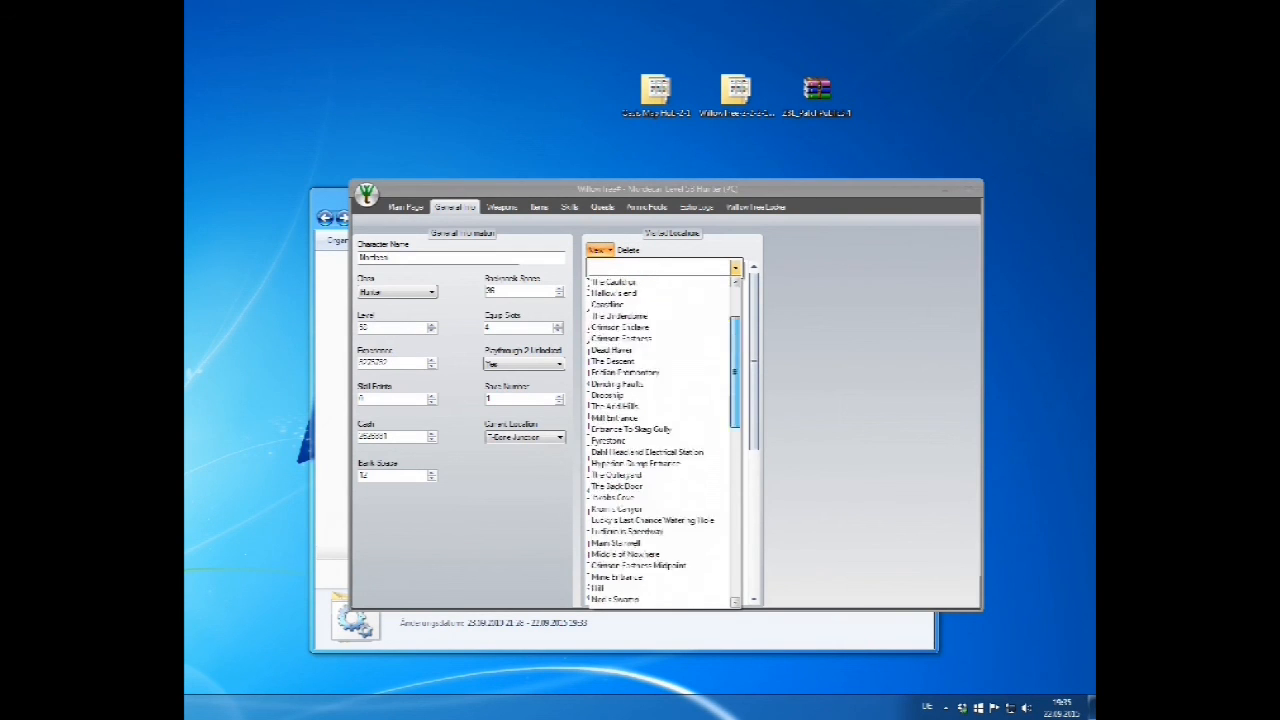
scroll("down", 3)
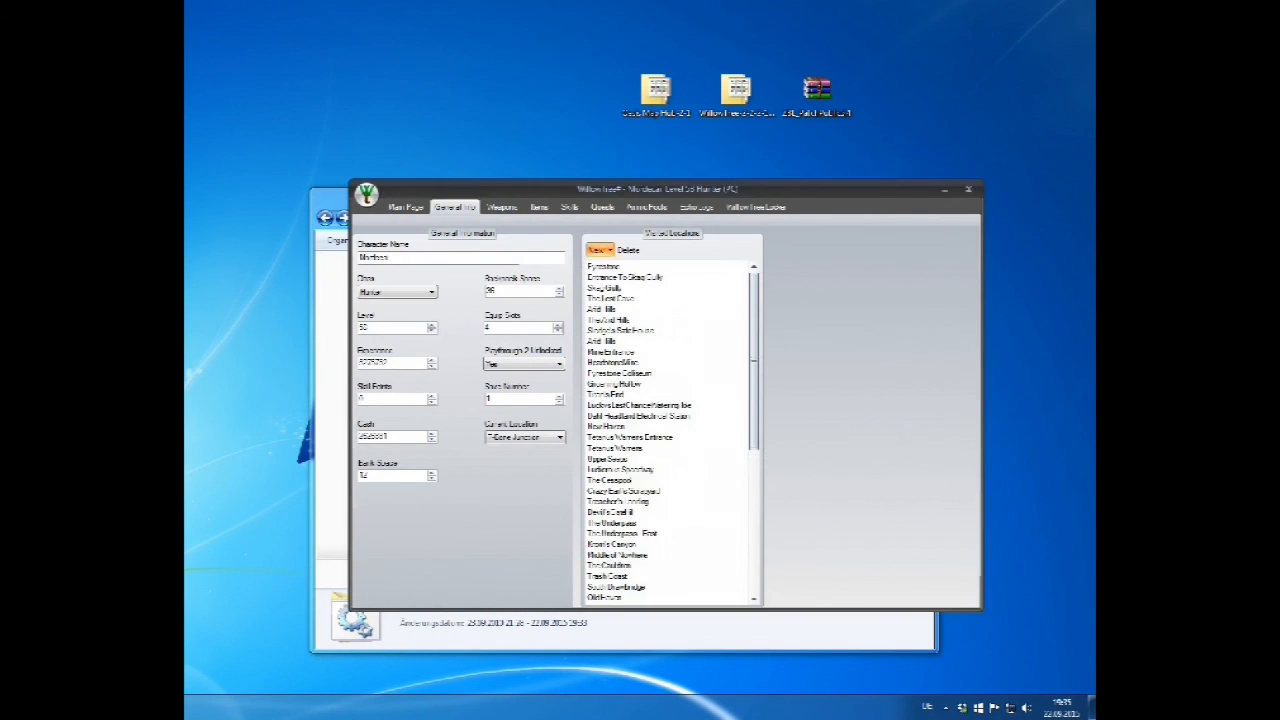
Save the Hunter character file and dismiss the confirmation
left_click(367, 192)
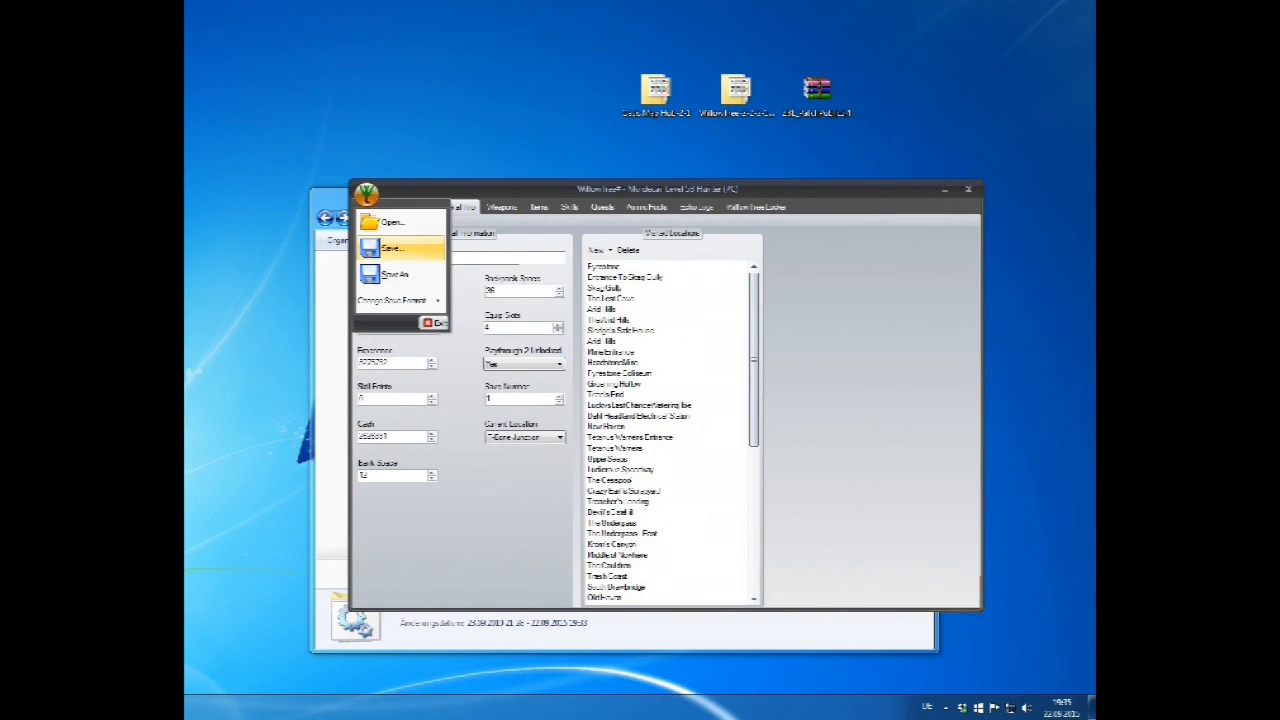
left_click(390, 247)
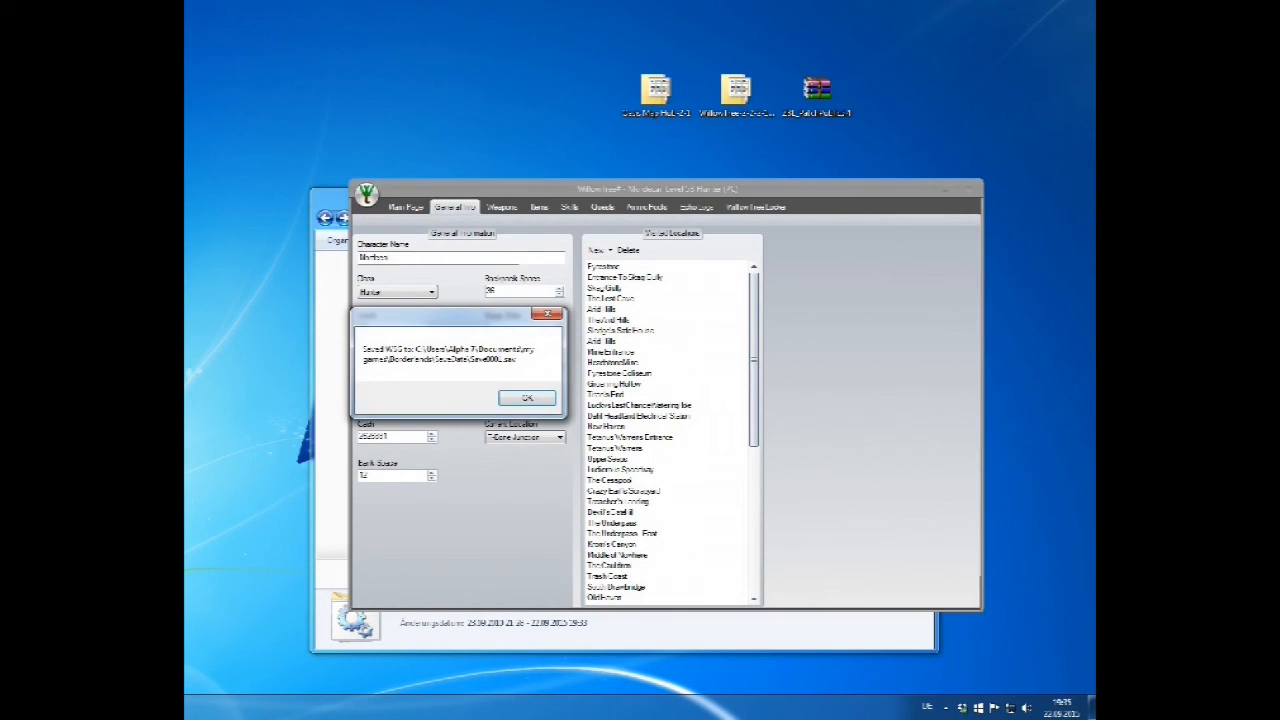
left_click(526, 397)
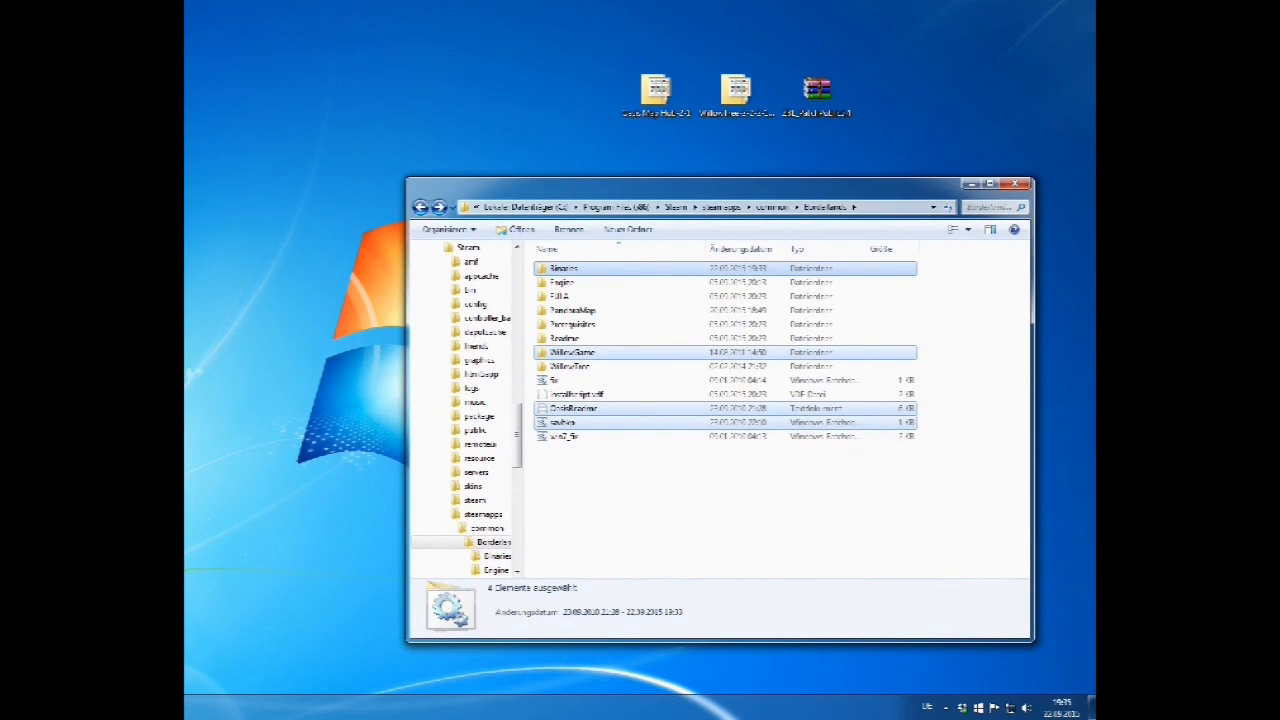
Send Borderlands.exe from the Binaries folder to the desktop as a shortcut
double_click(564, 267)
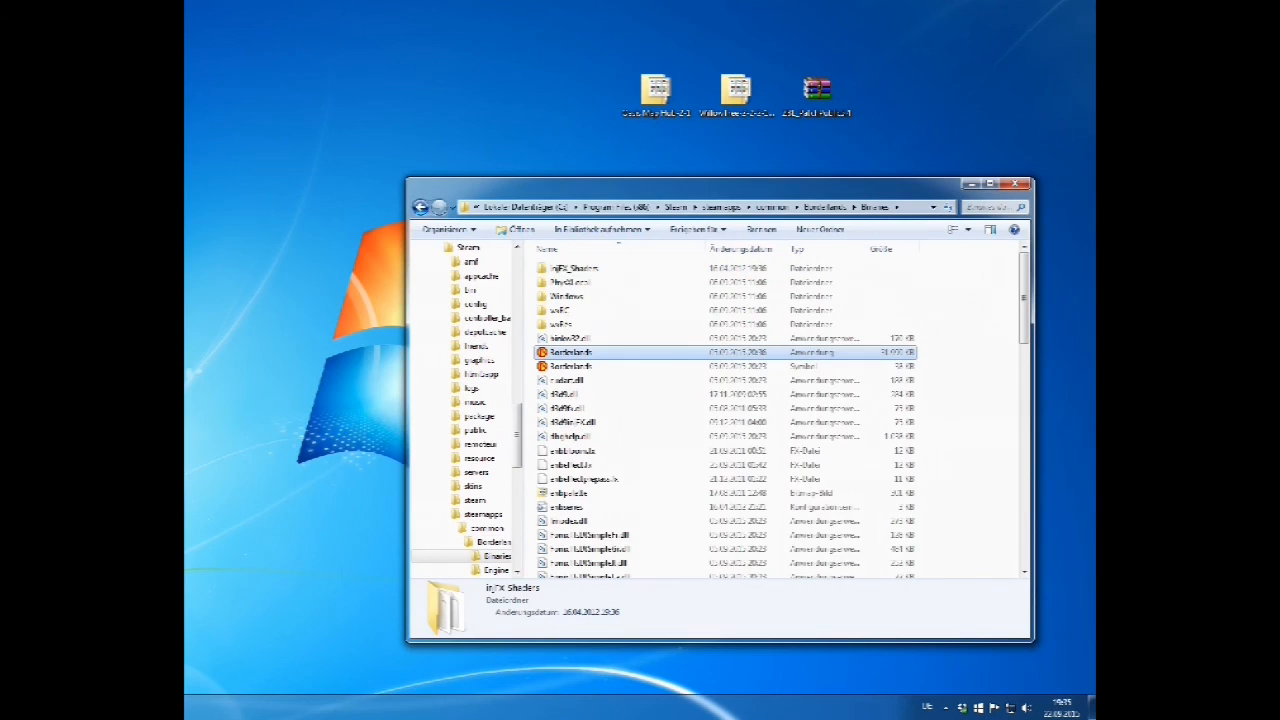
right_click(570, 352)
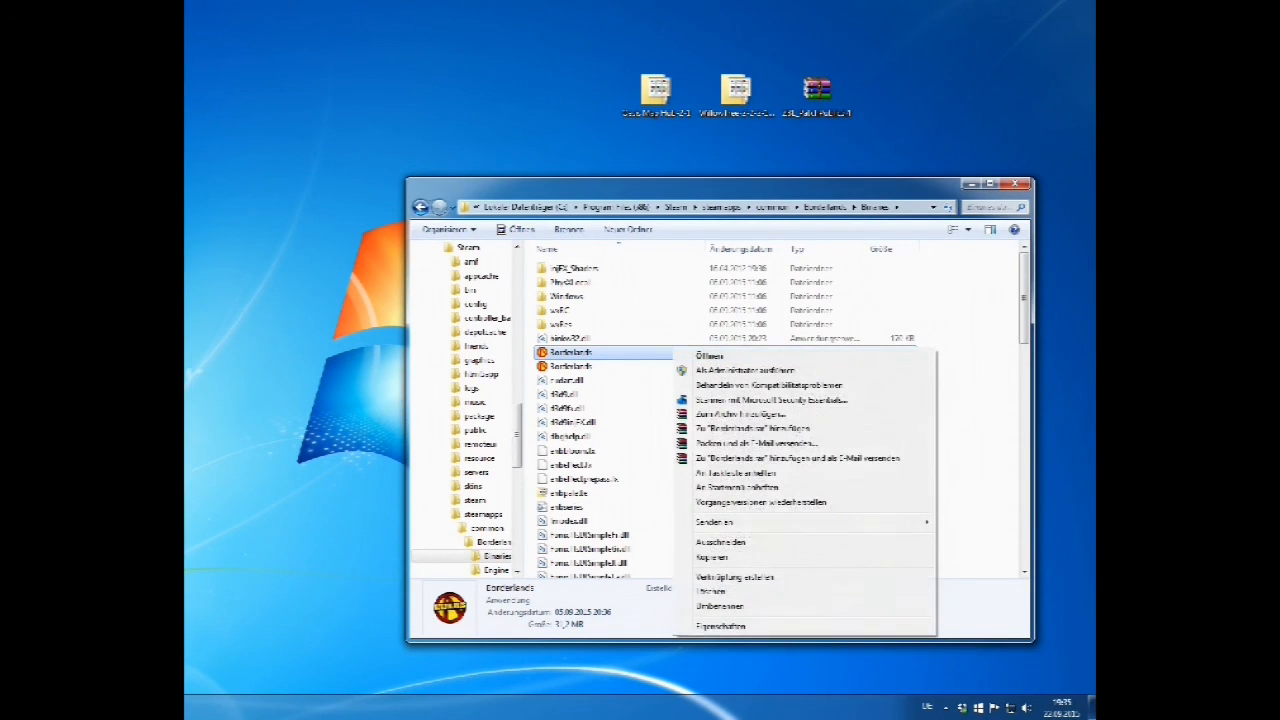
mouse_move(714, 522)
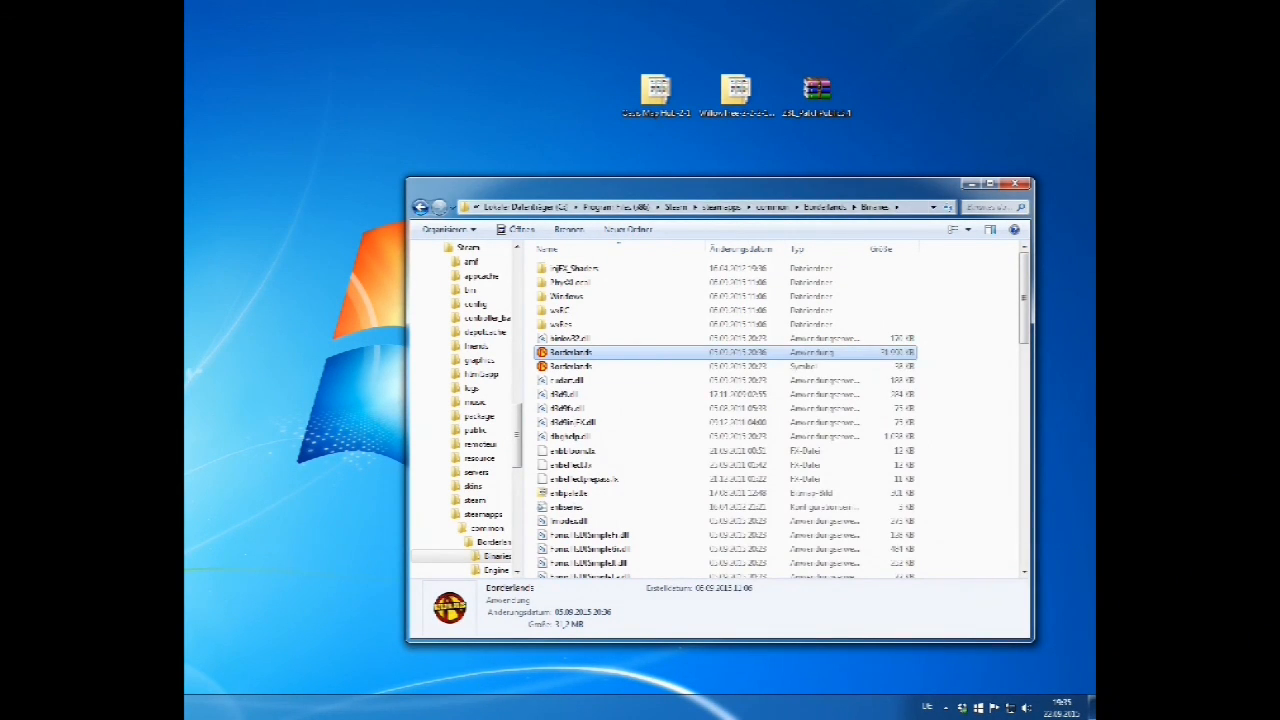
right_click(577, 95)
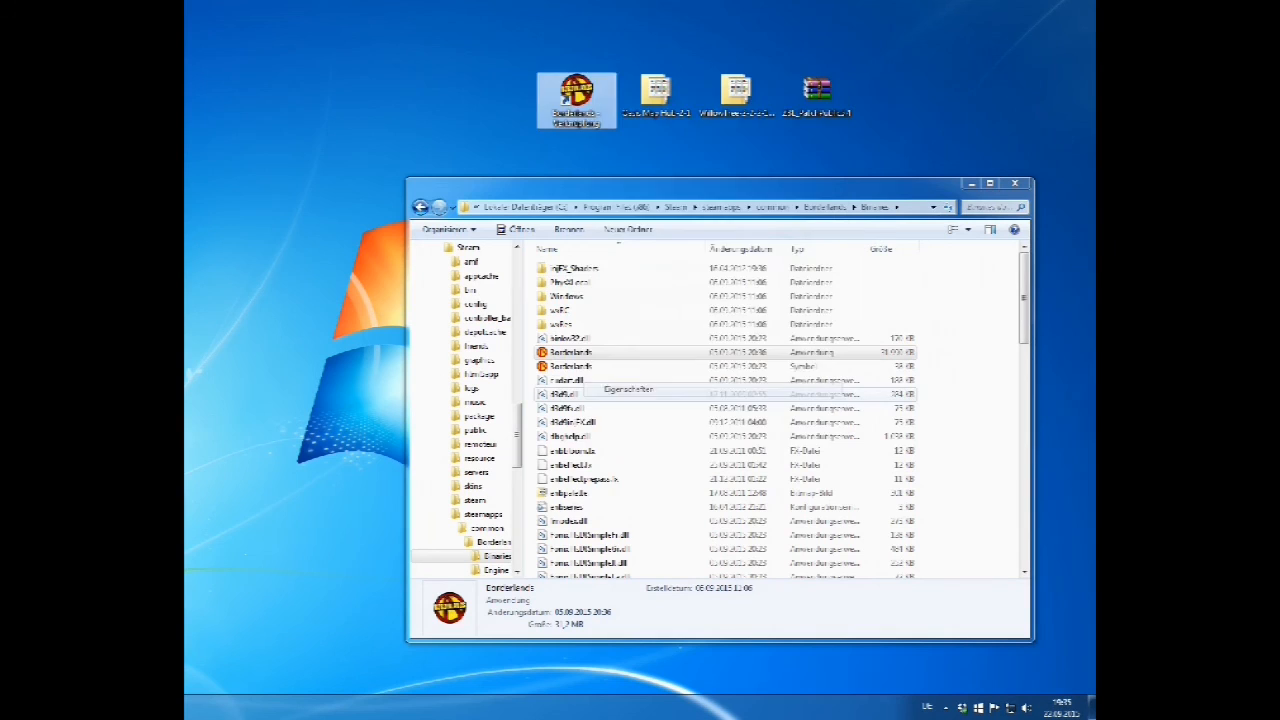
Append a launch option to the shortcut's target and start Borderlands from it
left_click(628, 389)
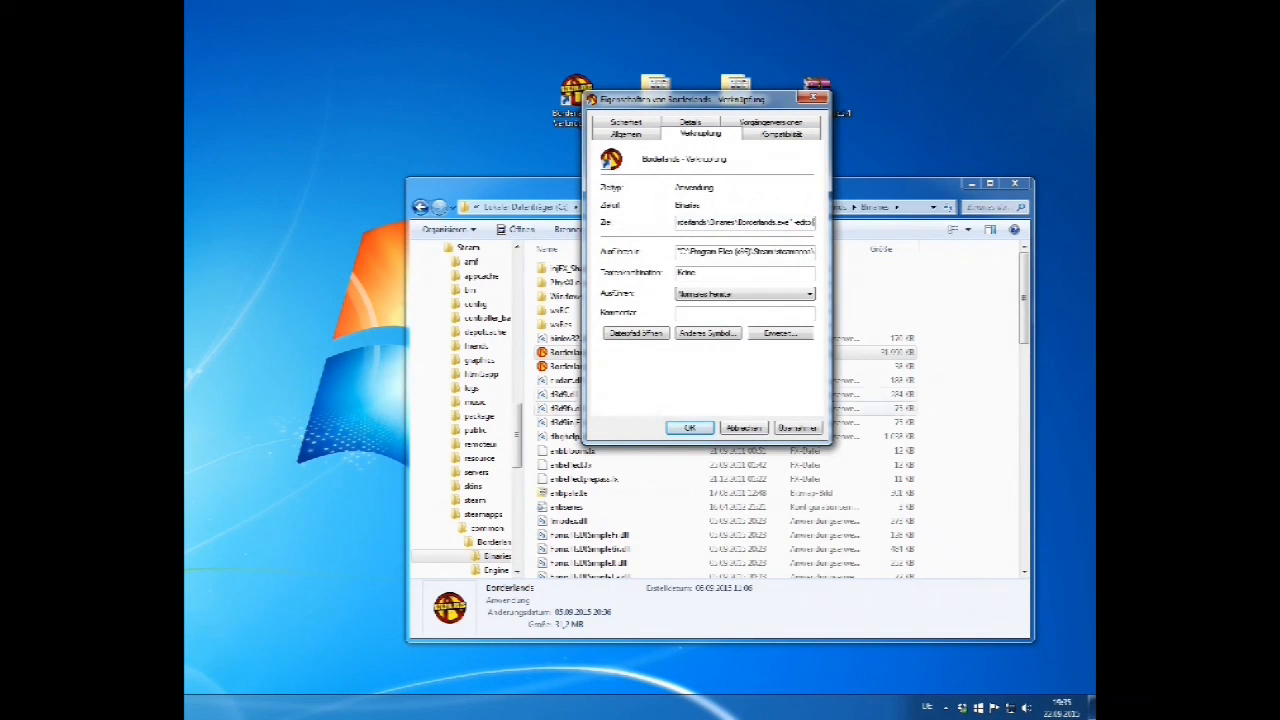
left_click(689, 427)
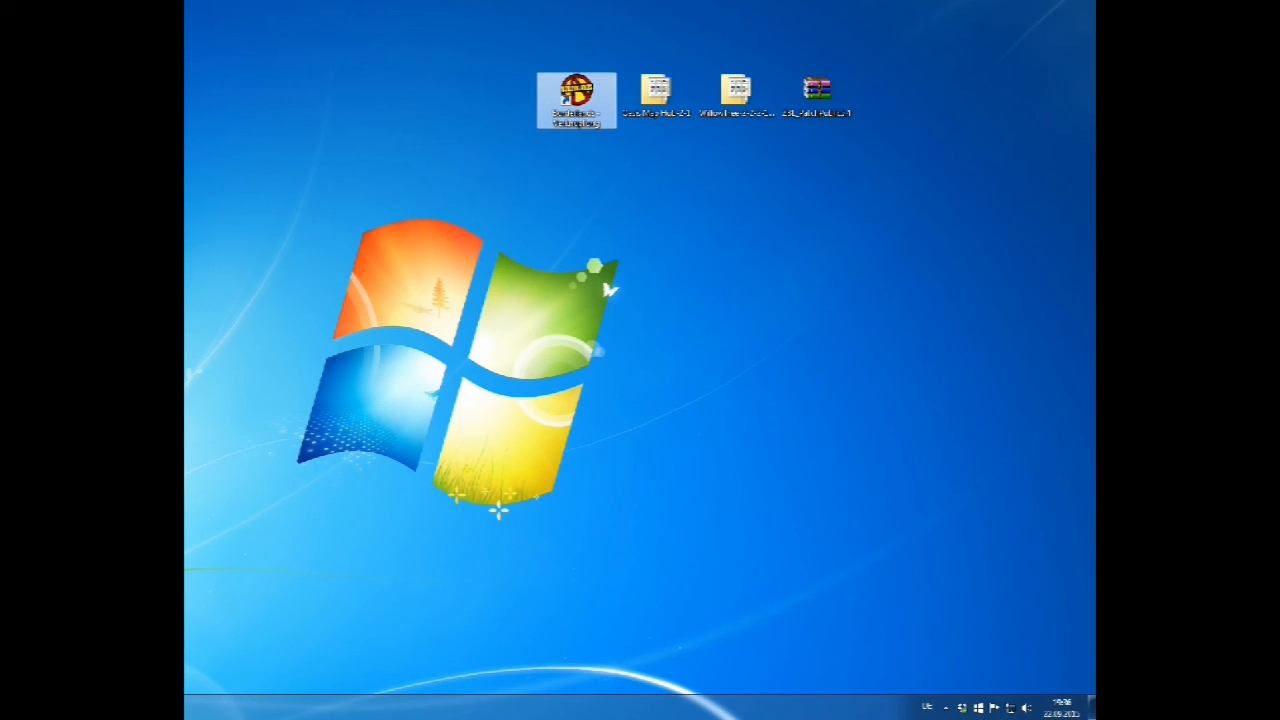
double_click(575, 90)
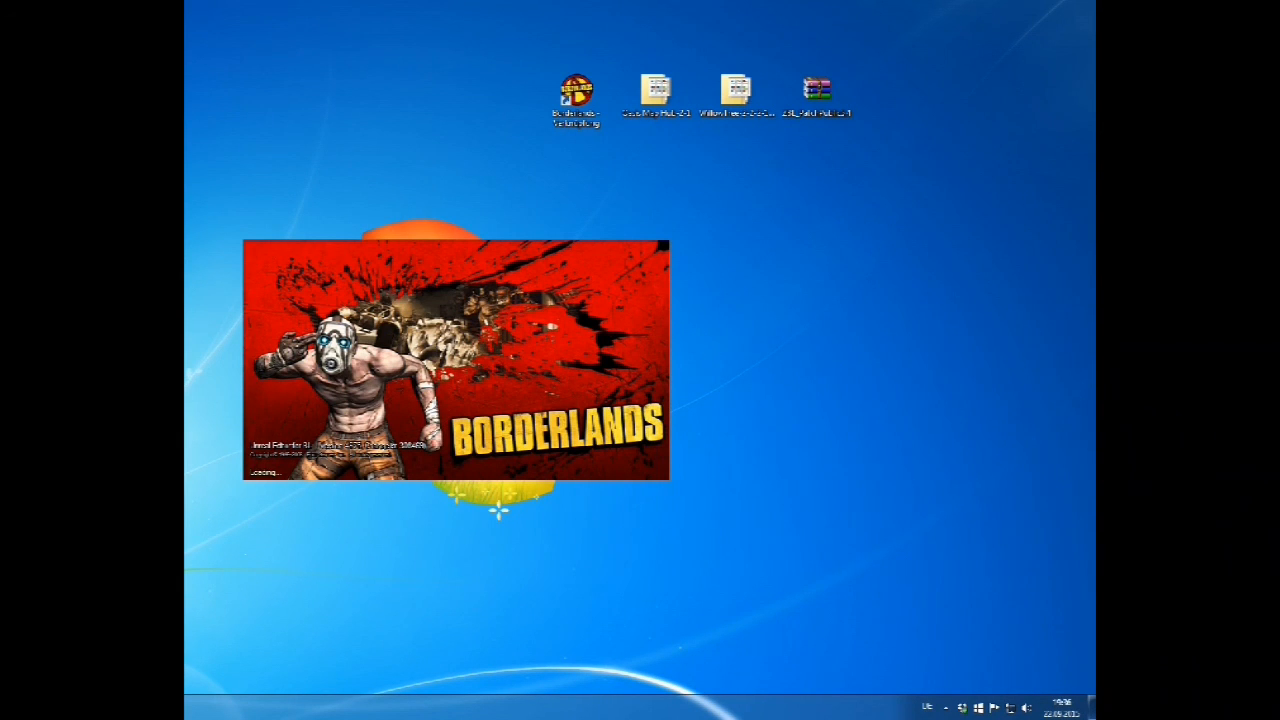